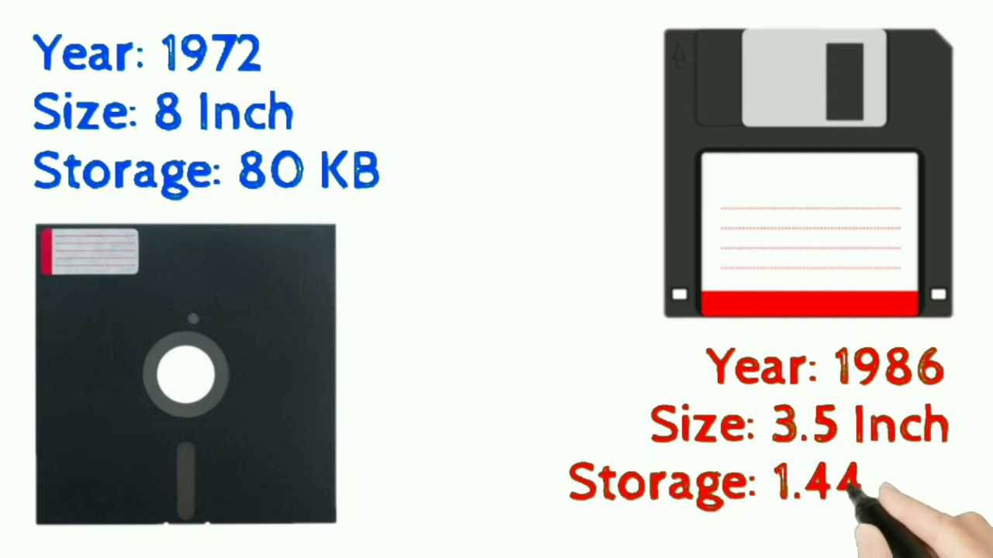
{"action": "type", "text": "MB"}
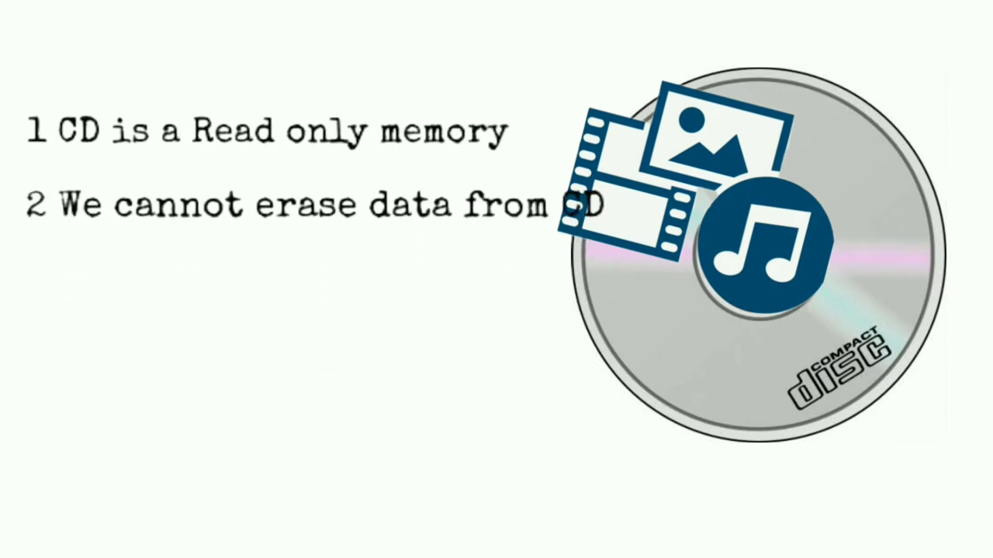
{"action": "type", "text": "3 It can store Audio, video, picture and othe digital file"}
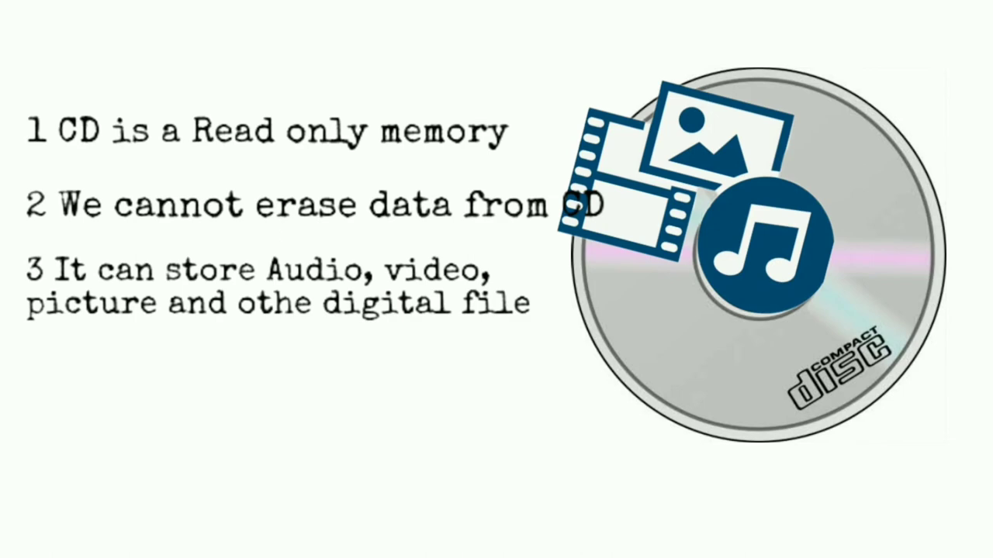